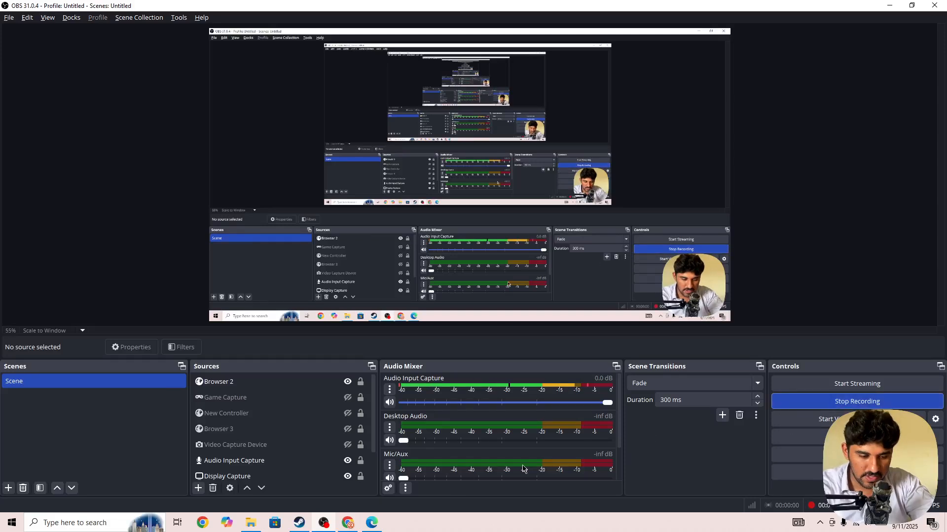
mouse_move(366, 501)
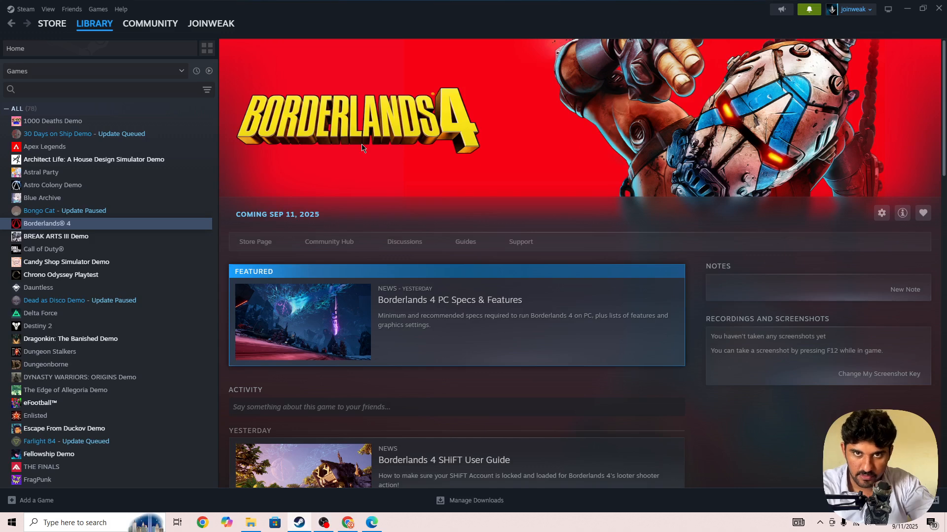
mouse_move(369, 157)
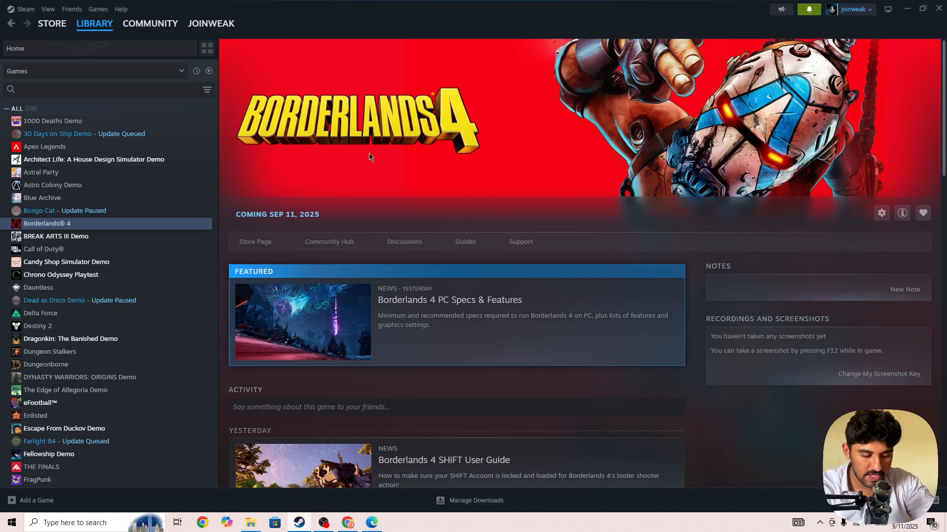
- Use the Run dialog to open the AppData folder in File Explorer
key("Win+r")
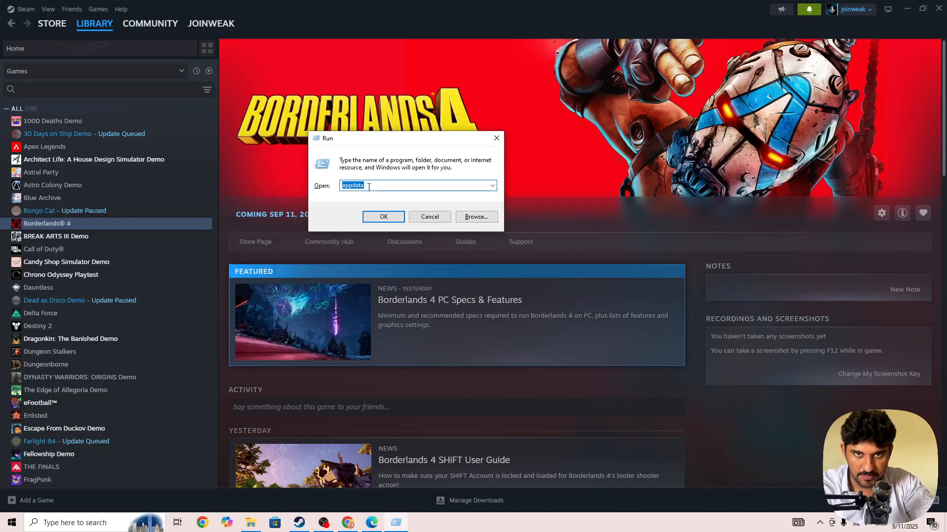
left_click(383, 216)
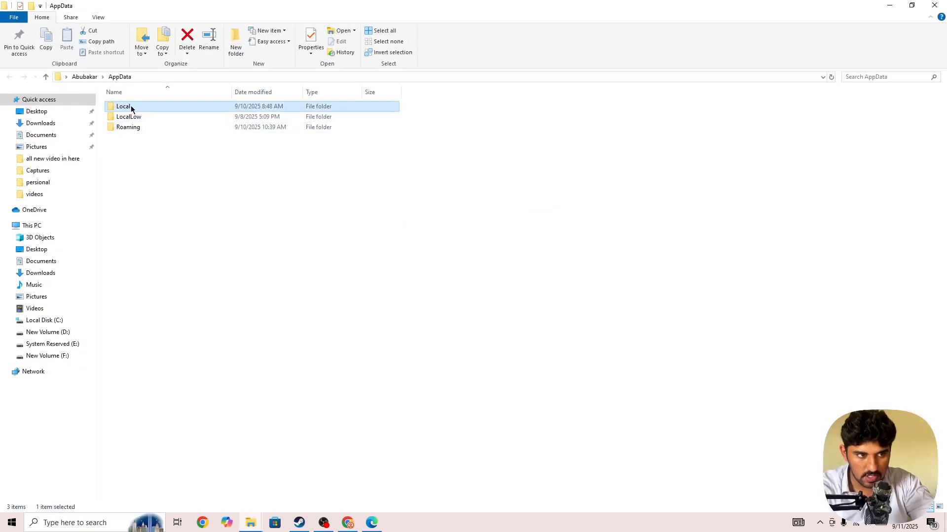
- Open AppData\Local\2K Sports (holding NBA 2K25), then bring Steam's Borderlands 4 page back in front
double_click(123, 106)
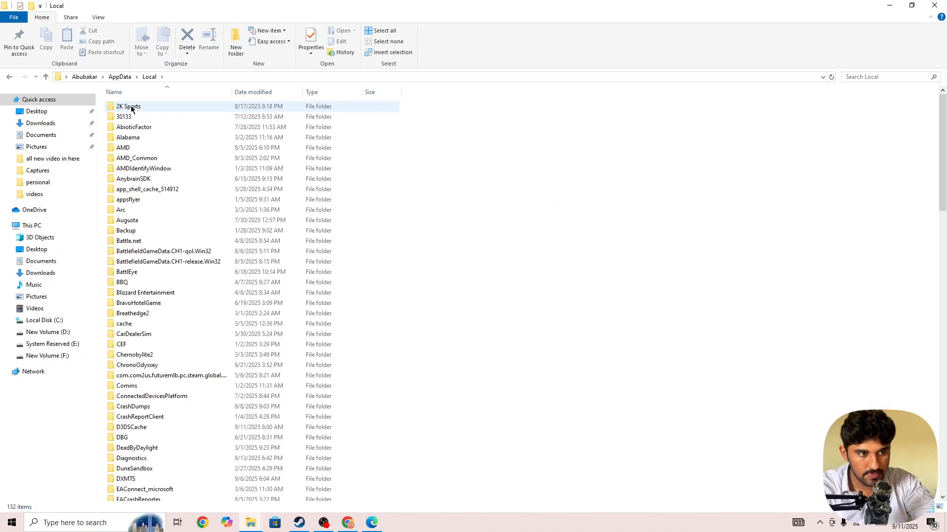
left_click(128, 107)
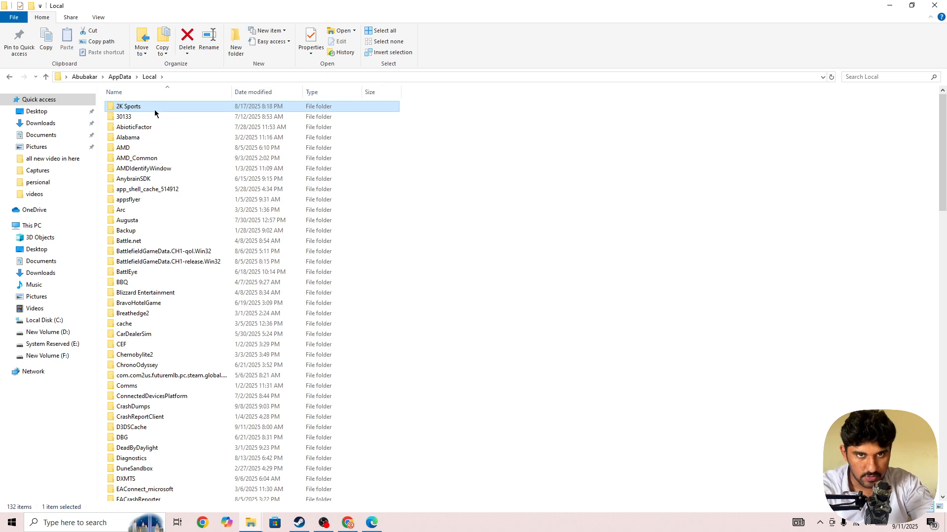
double_click(128, 106)
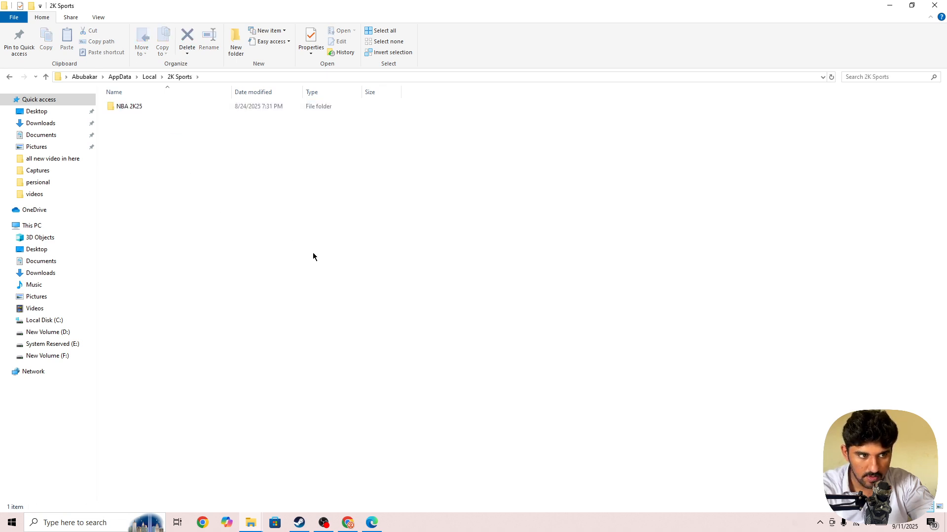
mouse_move(197, 181)
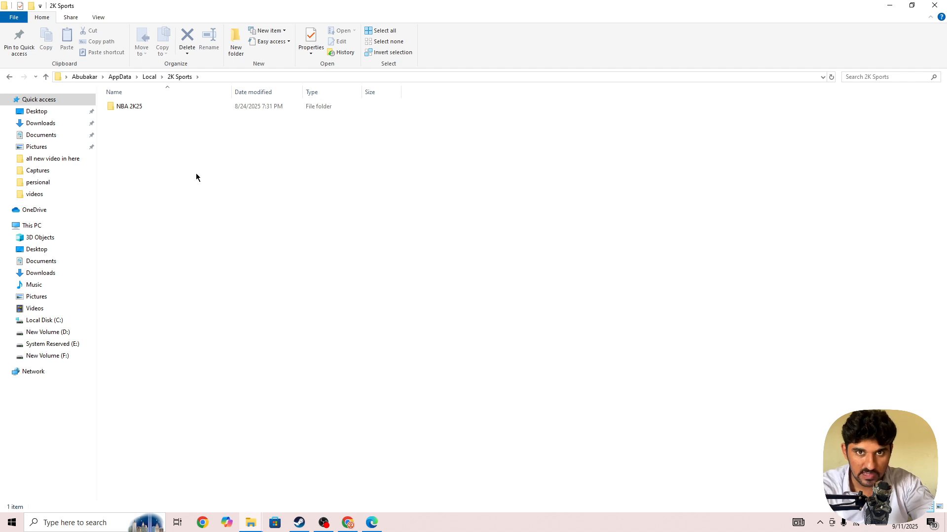
mouse_move(163, 170)
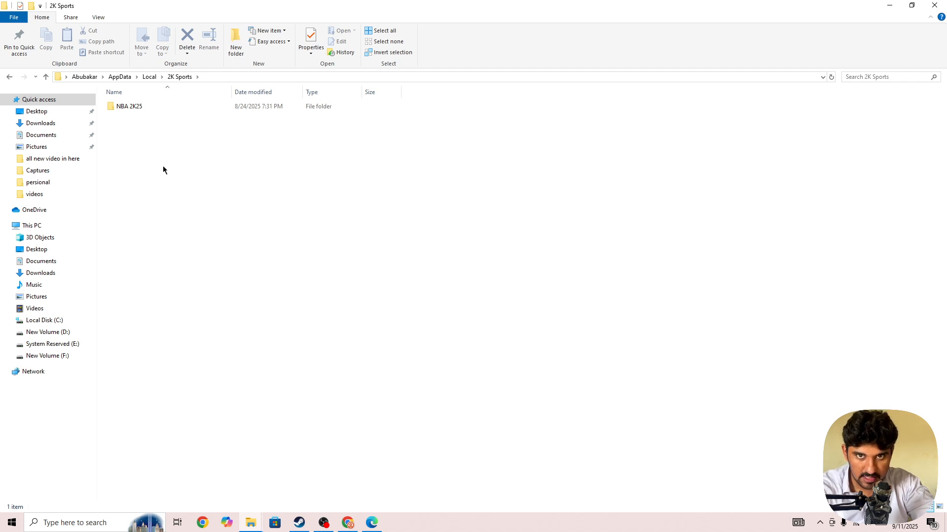
mouse_move(142, 138)
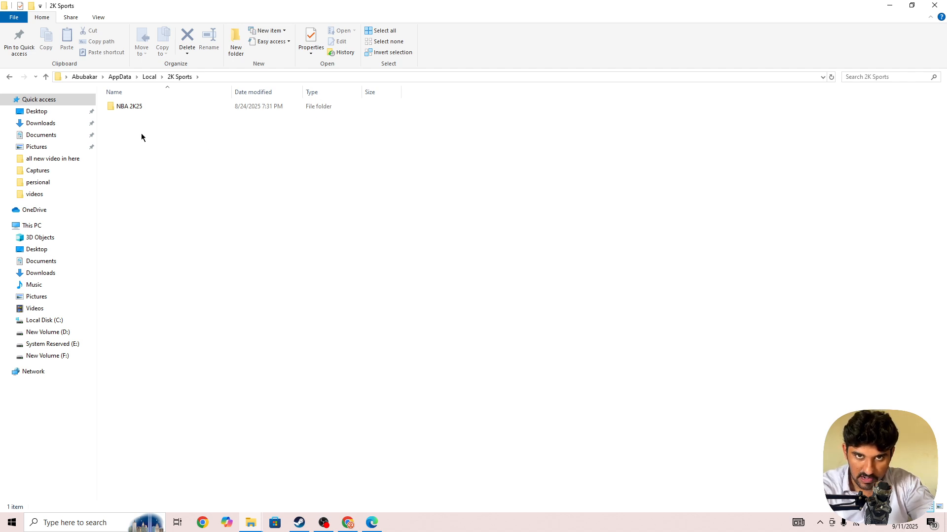
mouse_move(146, 136)
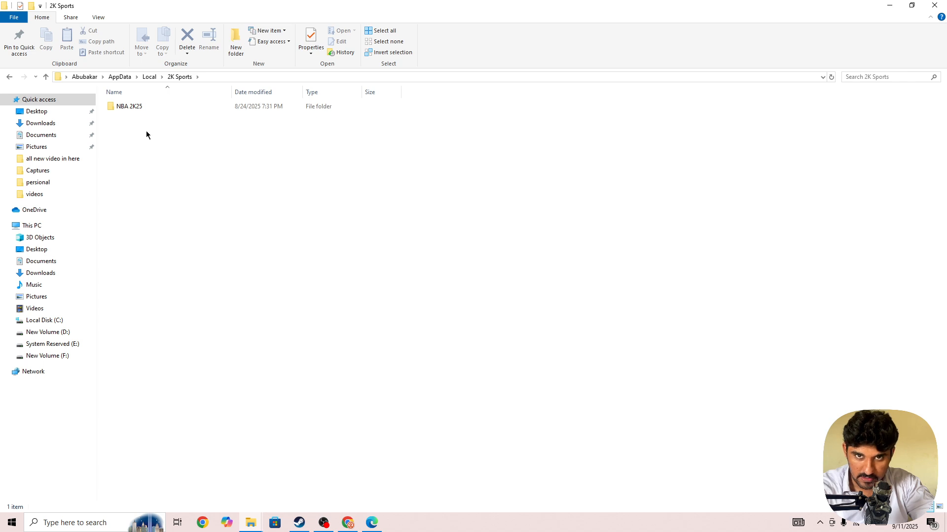
mouse_move(151, 150)
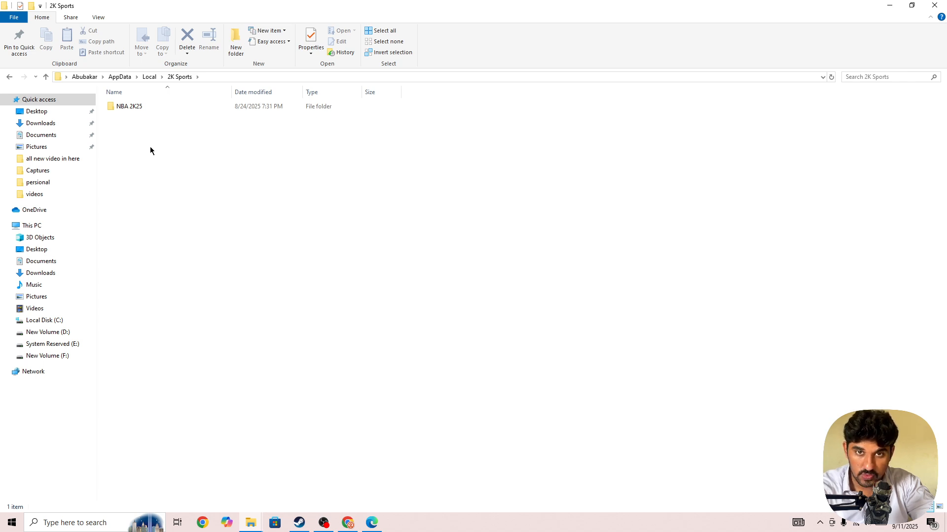
mouse_move(147, 149)
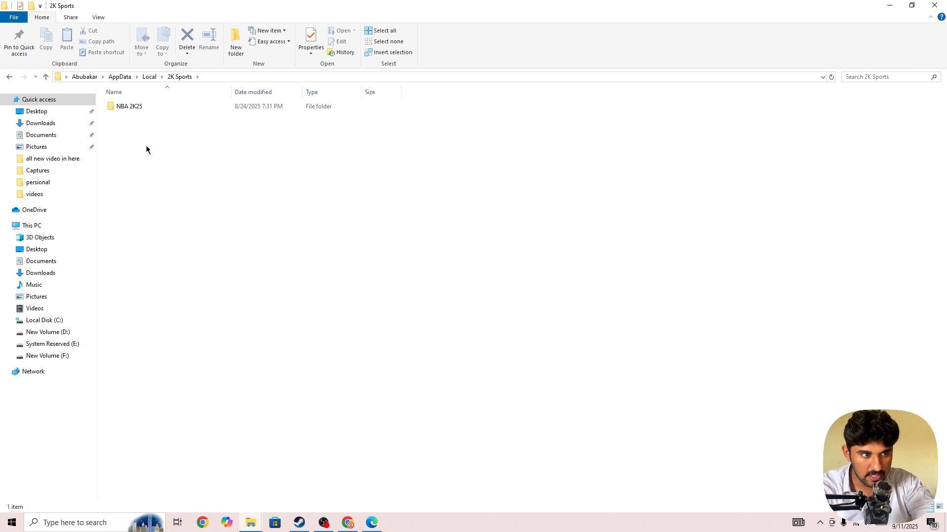
mouse_move(207, 147)
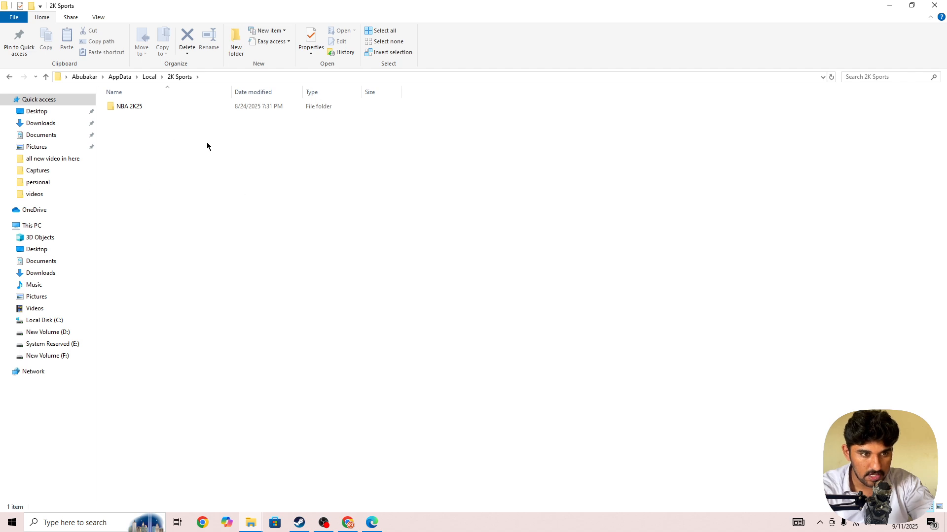
mouse_move(193, 156)
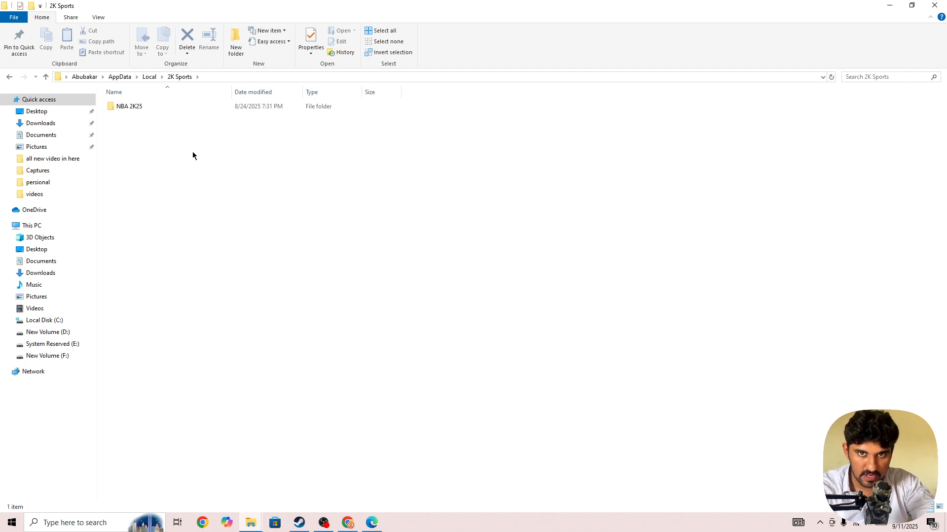
mouse_move(177, 131)
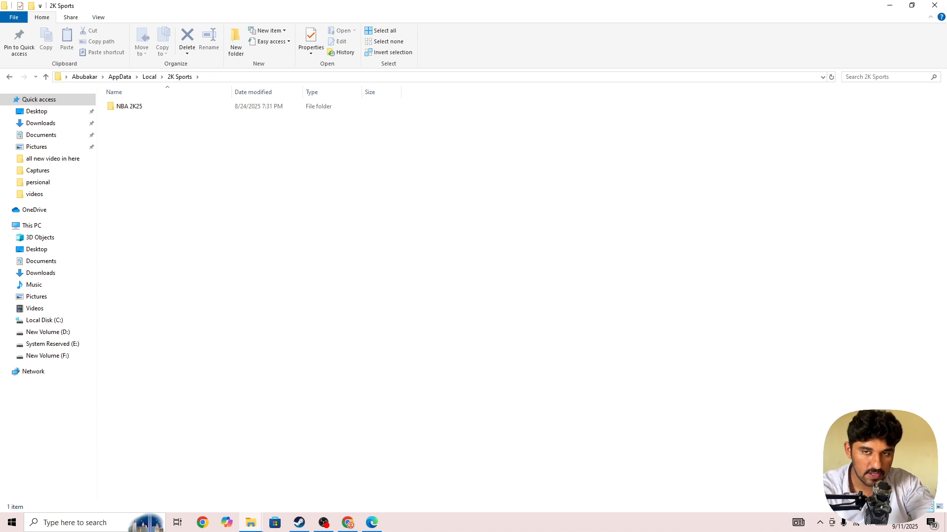
left_click(298, 523)
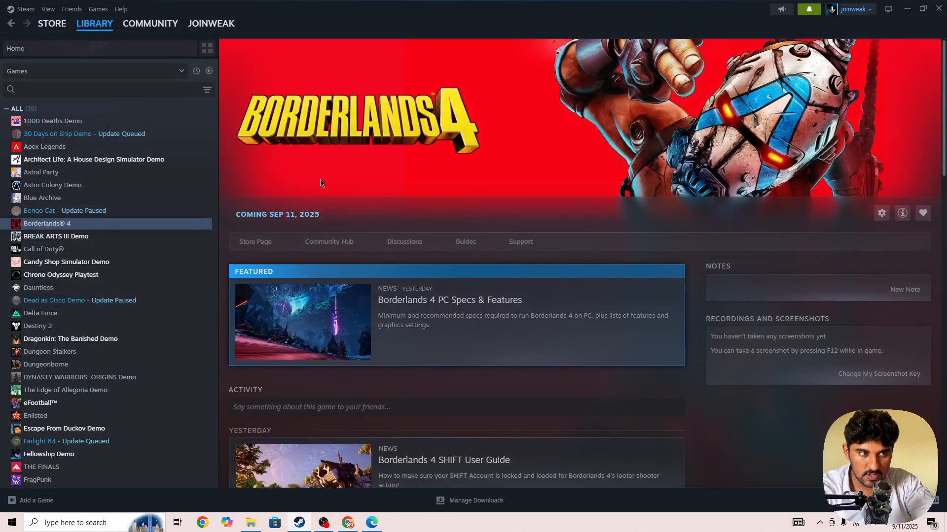
left_click(16, 48)
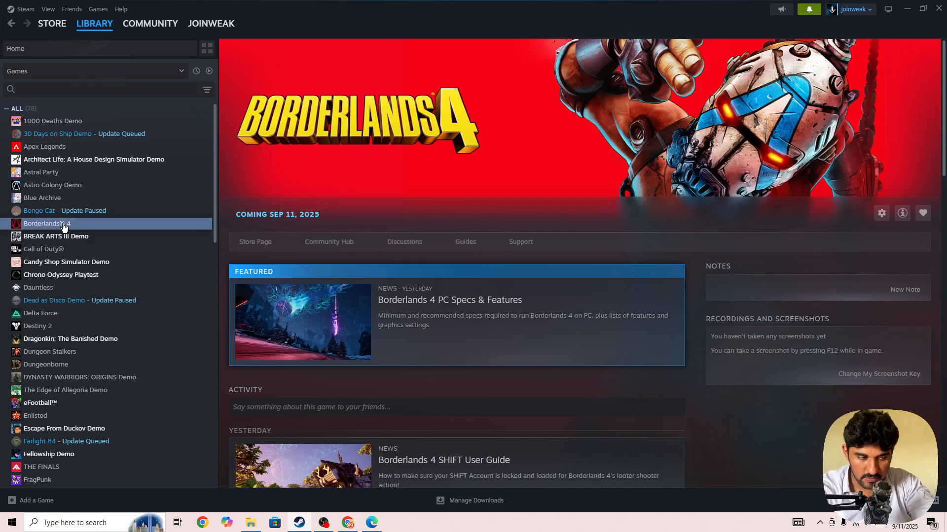
right_click(48, 224)
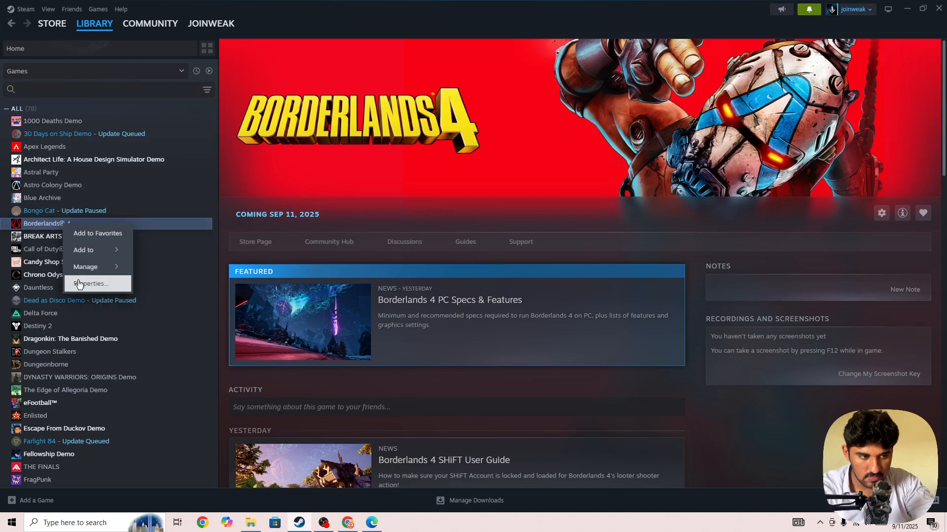
left_click(91, 284)
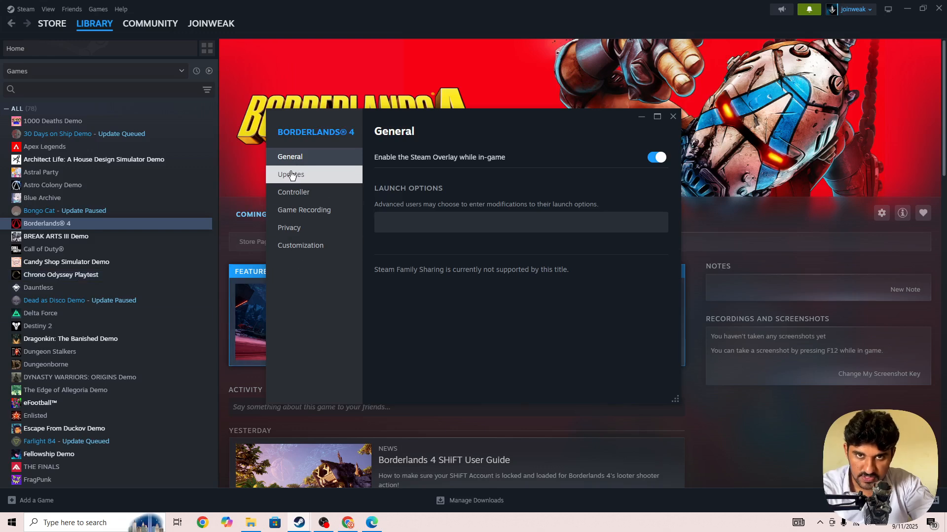
mouse_move(499, 302)
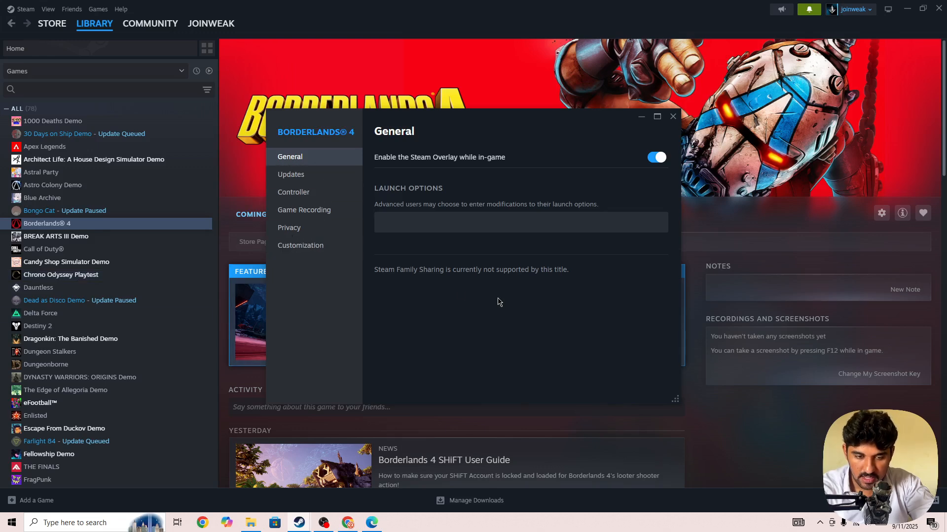
mouse_move(638, 307)
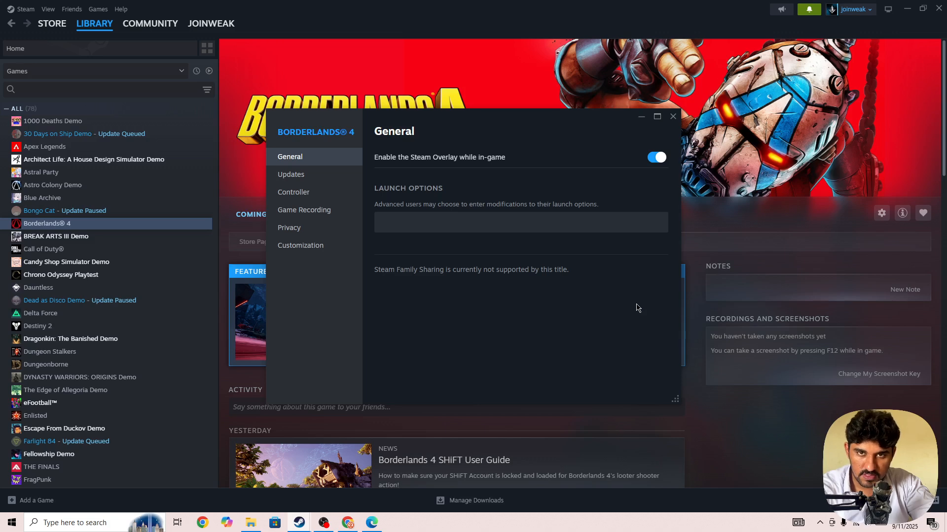
left_click(673, 116)
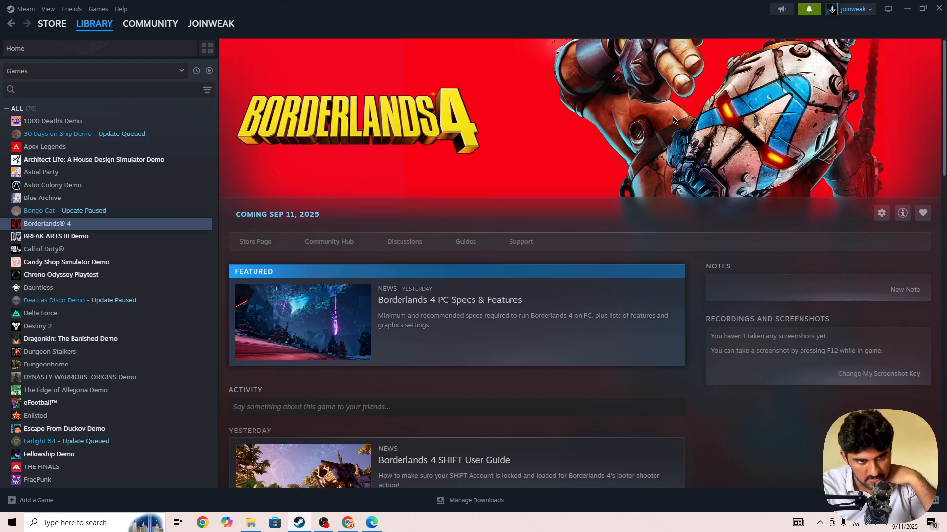
mouse_move(361, 169)
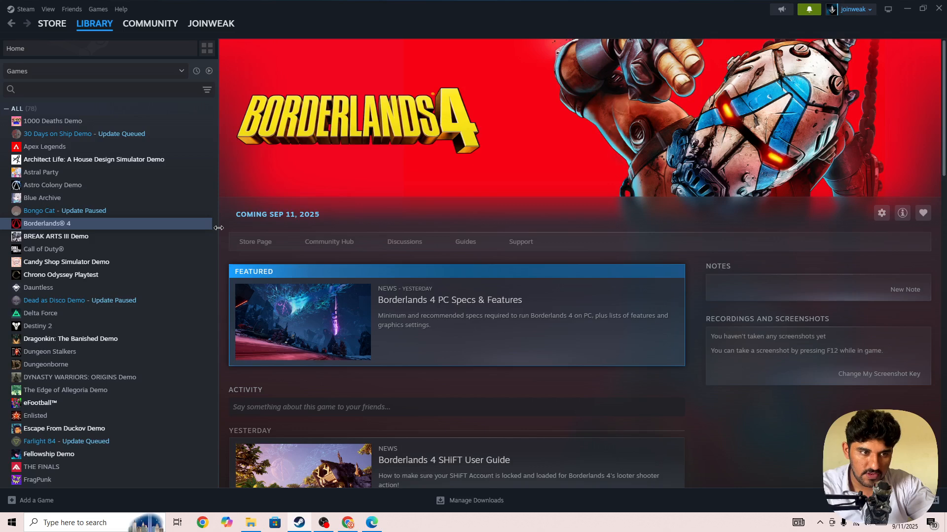
mouse_move(324, 216)
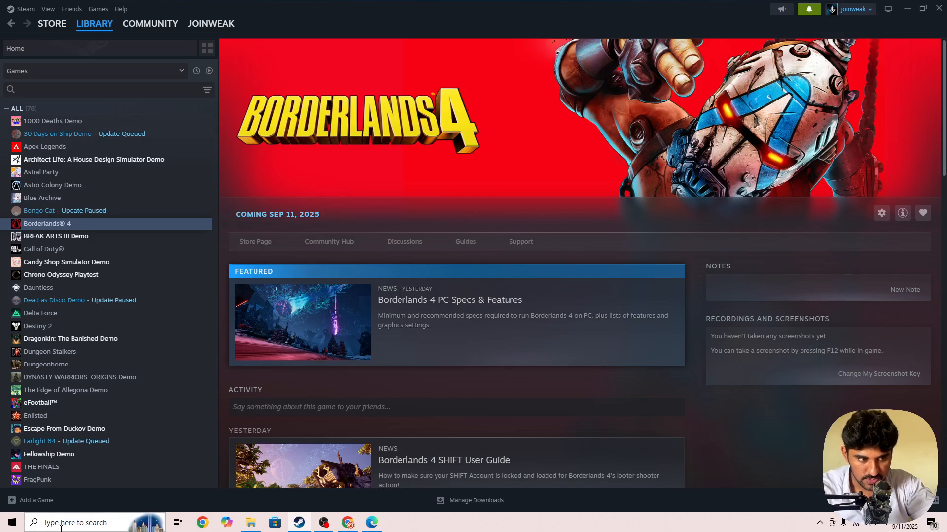
- Search Bing for 'amd driver' in Edge and reach AMD's Drivers and Support page
left_click(79, 522)
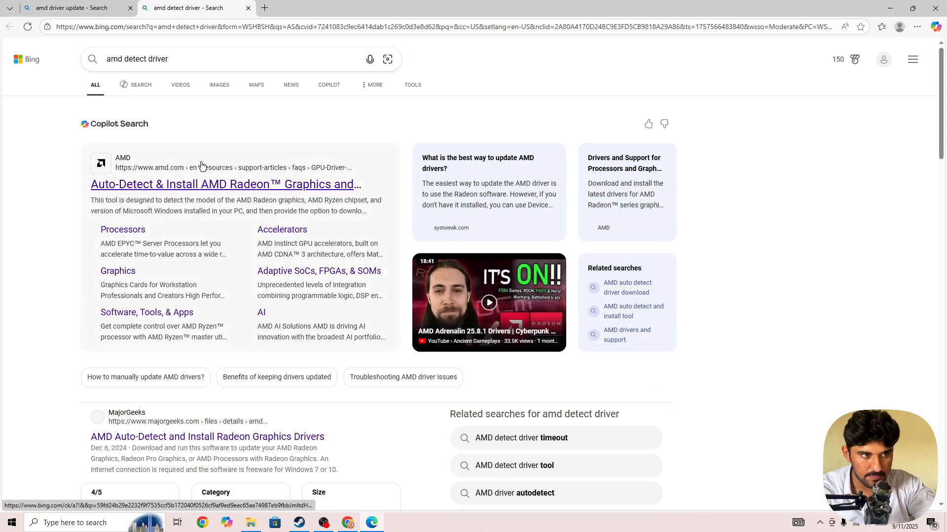
scroll("down", 3)
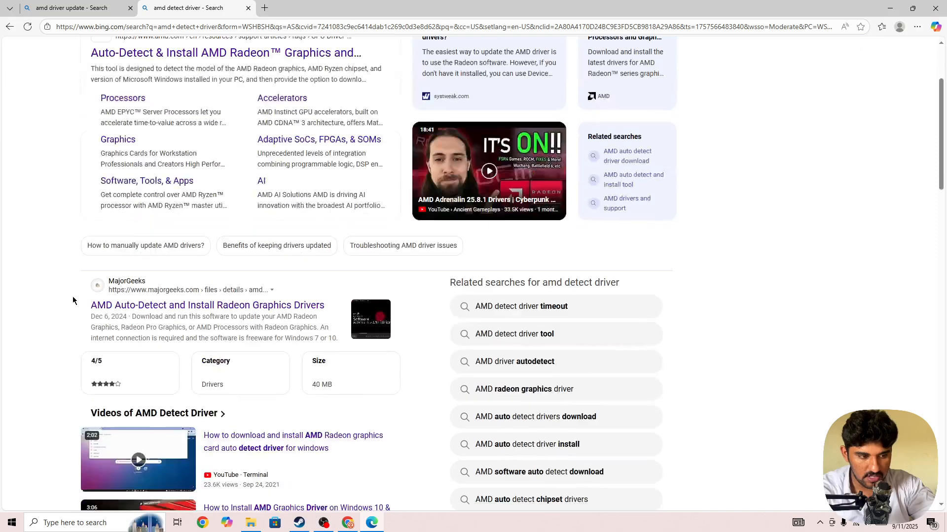
left_click(225, 53)
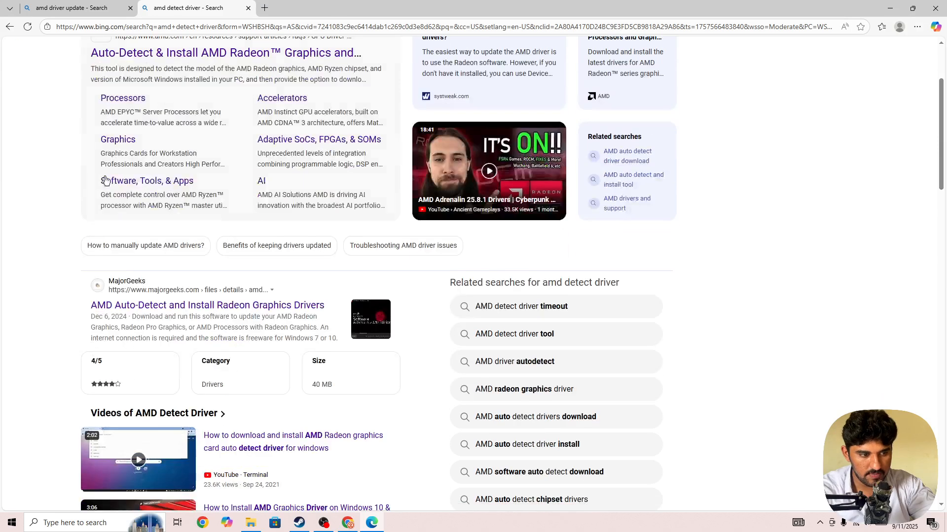
scroll("up", 3)
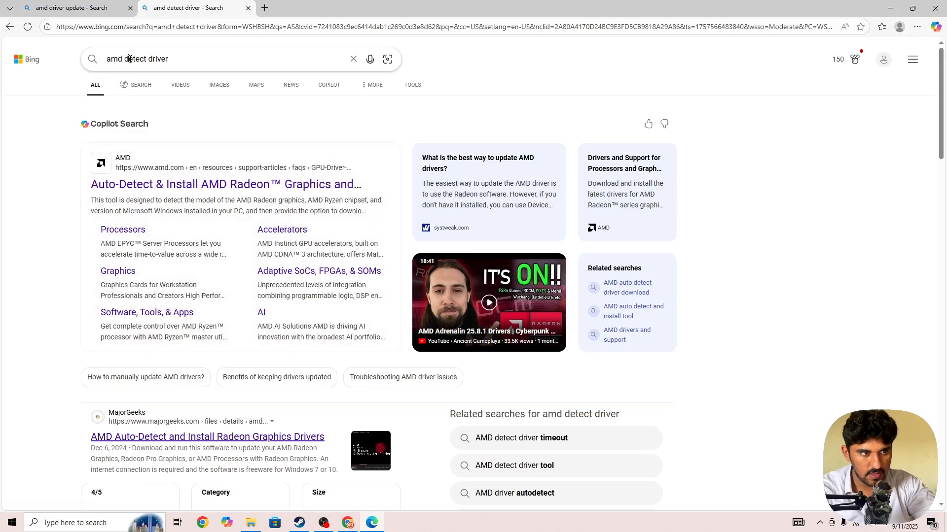
type("amd driver")
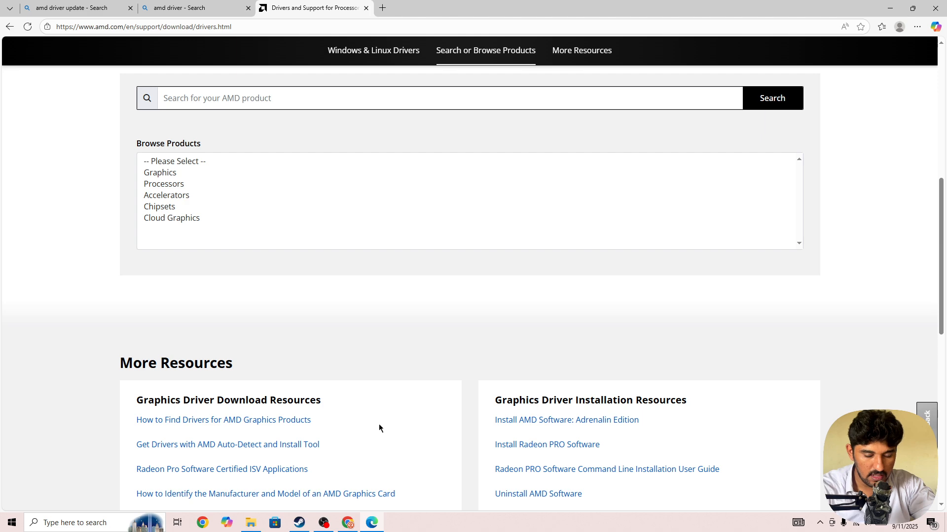
- Switch from Edge's AMD page back to Steam's Borderlands 4 library, then bring OBS Studio forward
left_click(11, 522)
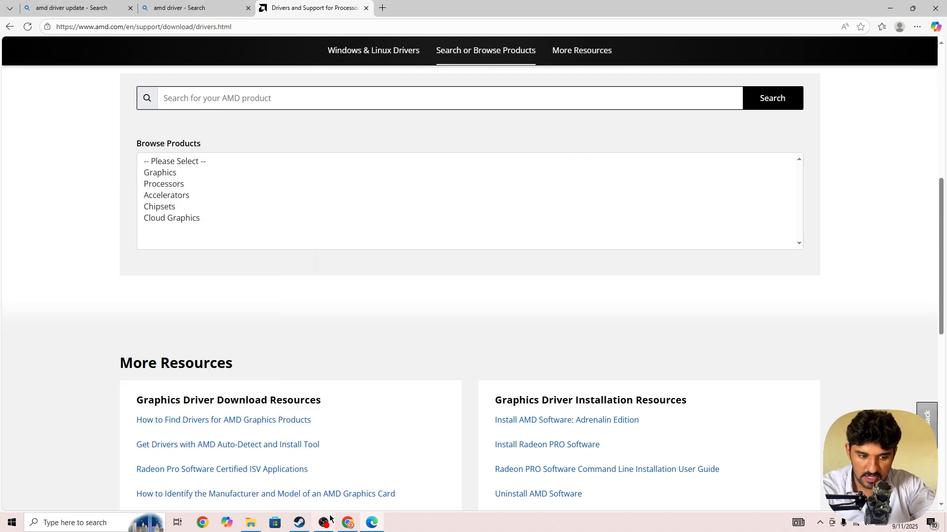
left_click(299, 523)
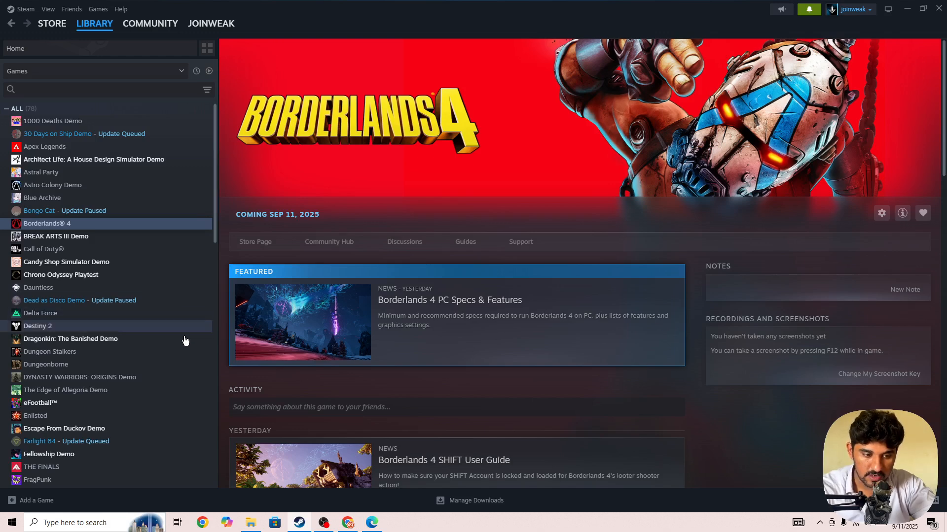
left_click(324, 523)
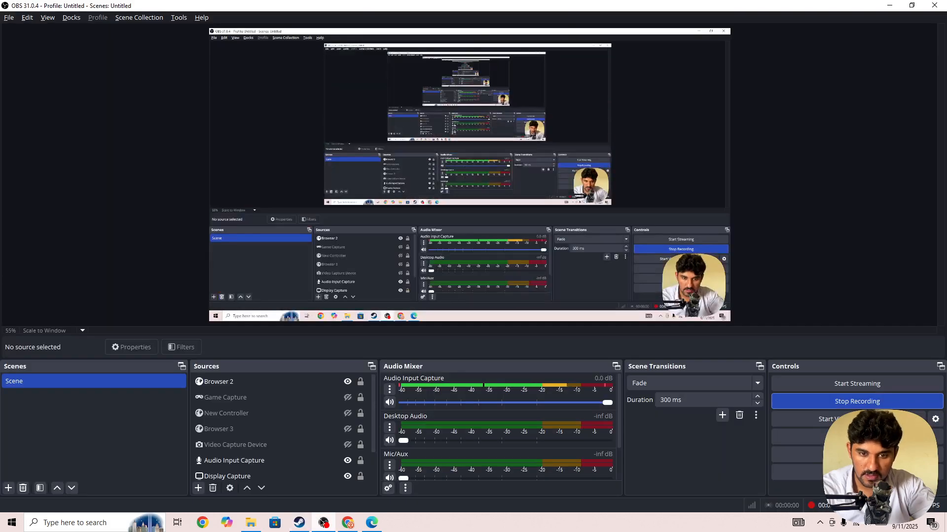